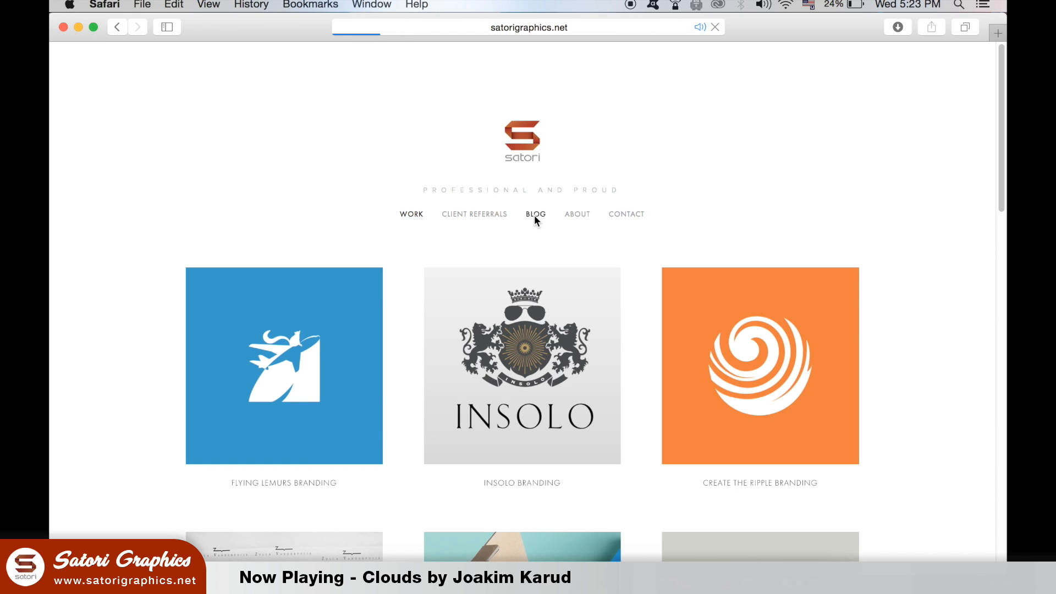
# Browse the Satori Graphics blog post, then move on to the contact page's mailing-list section.
pyautogui.click(535, 213)
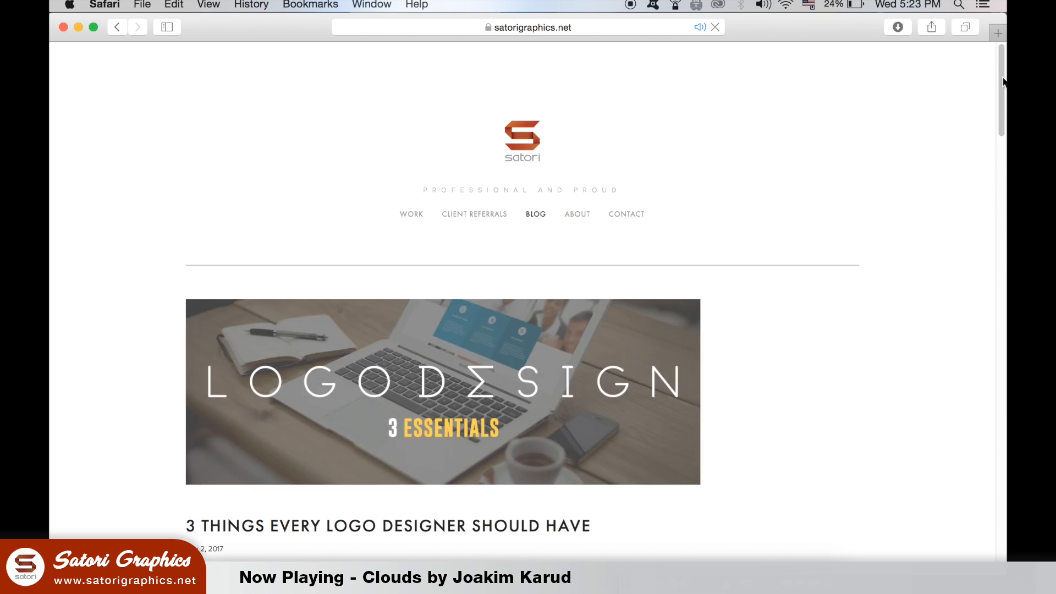
pyautogui.scroll(-3)
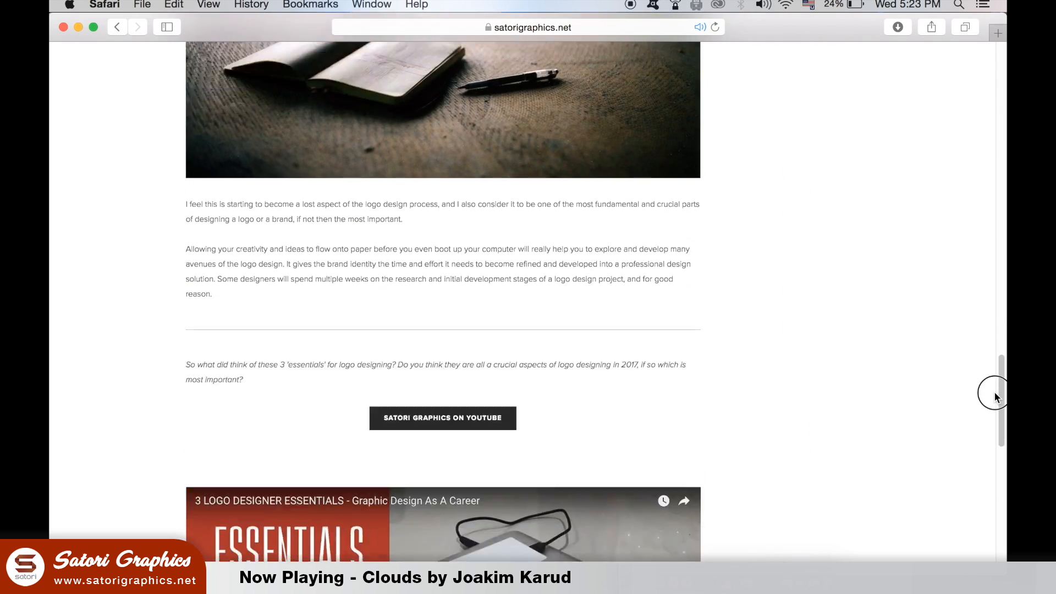
pyautogui.scroll(3)
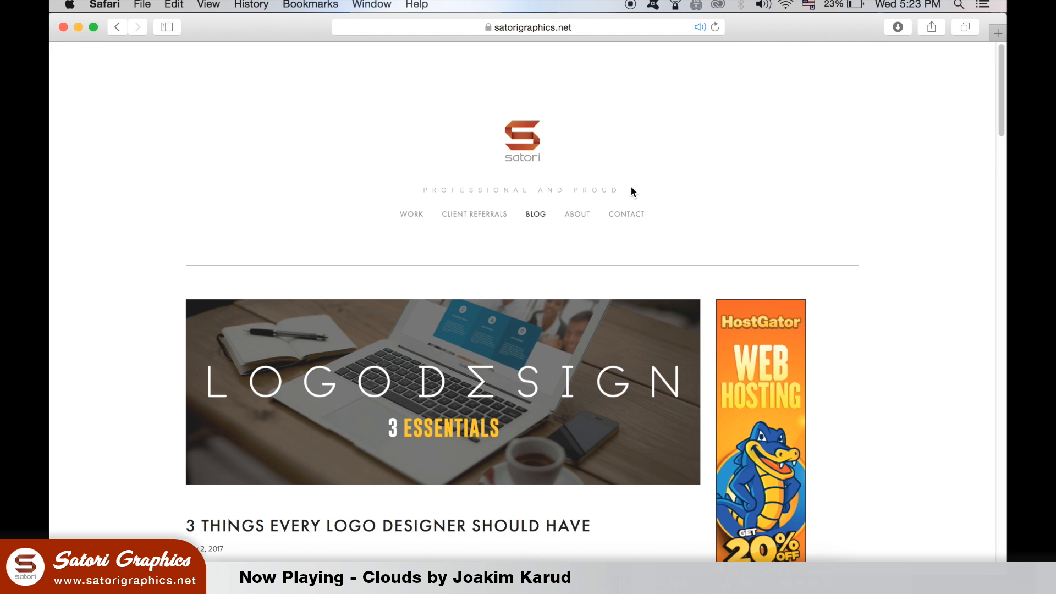
pyautogui.click(626, 213)
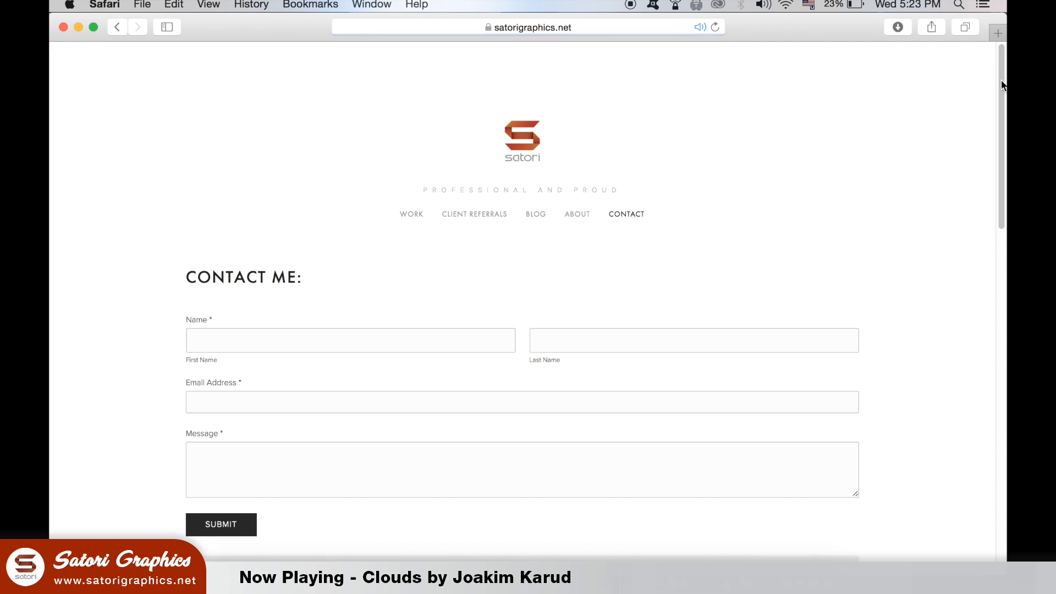
pyautogui.scroll(-3)
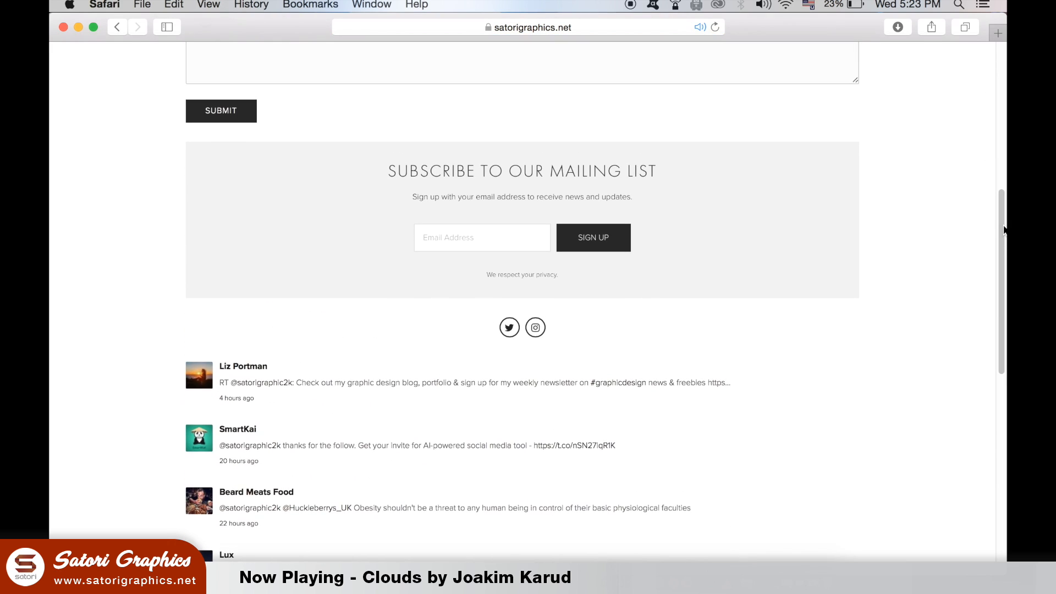
pyautogui.moveTo(804, 198)
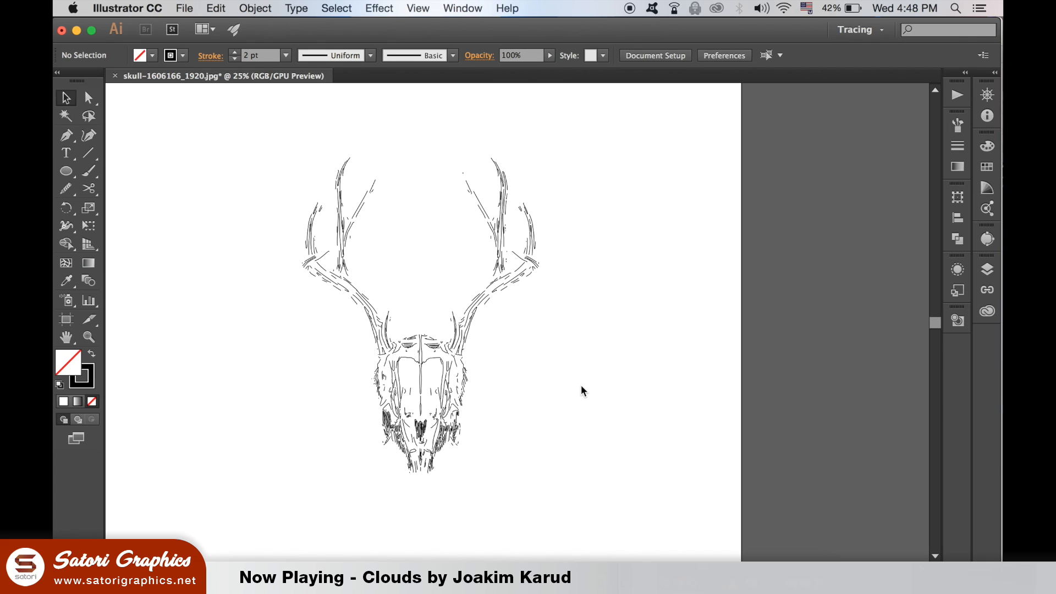
pyautogui.moveTo(477, 352)
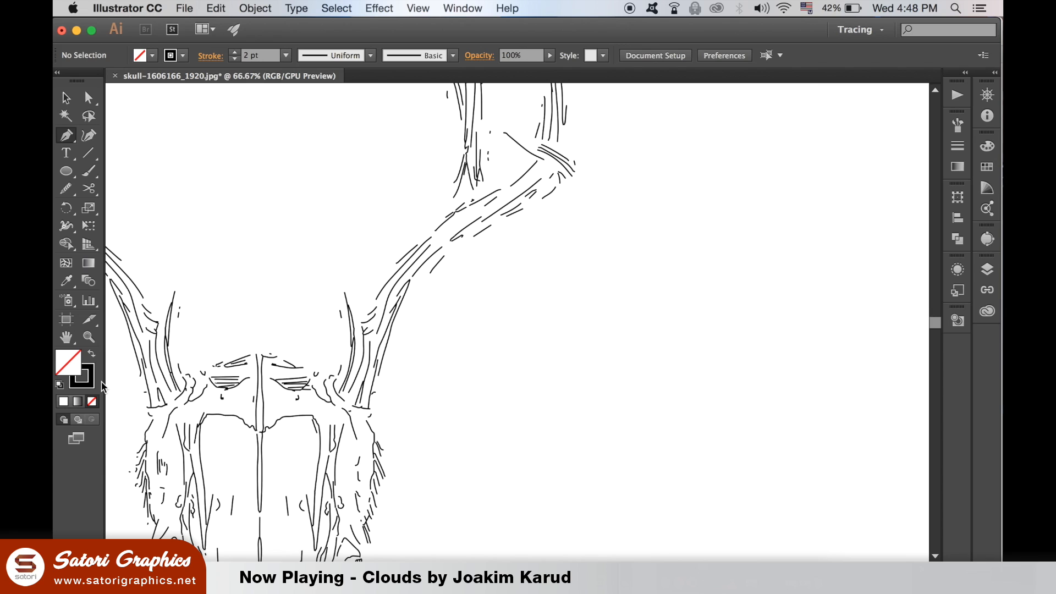
pyautogui.moveTo(379, 431)
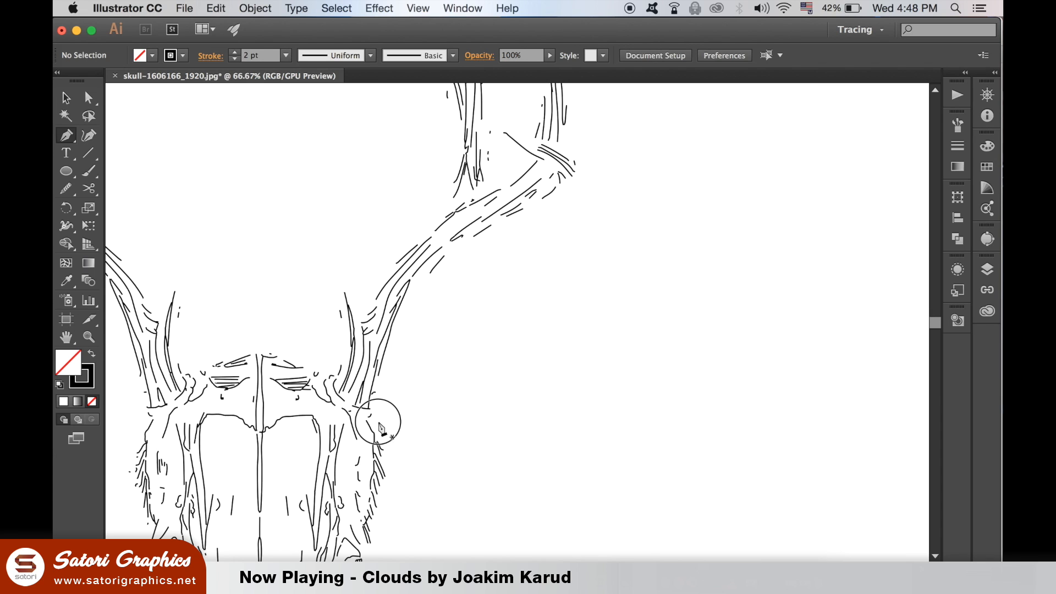
# Zoom in on one antler of the traced deer skull sketch.
pyautogui.click(381, 404)
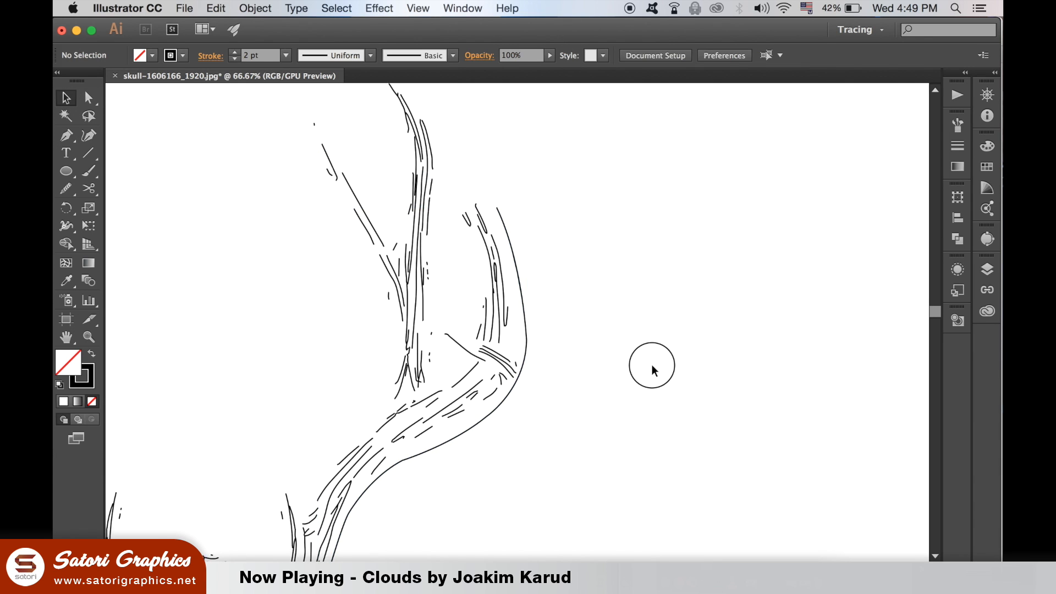
# Follow the antler's outer edge toward its tip while tracing and smoothing the curve.
pyautogui.scroll(-3)
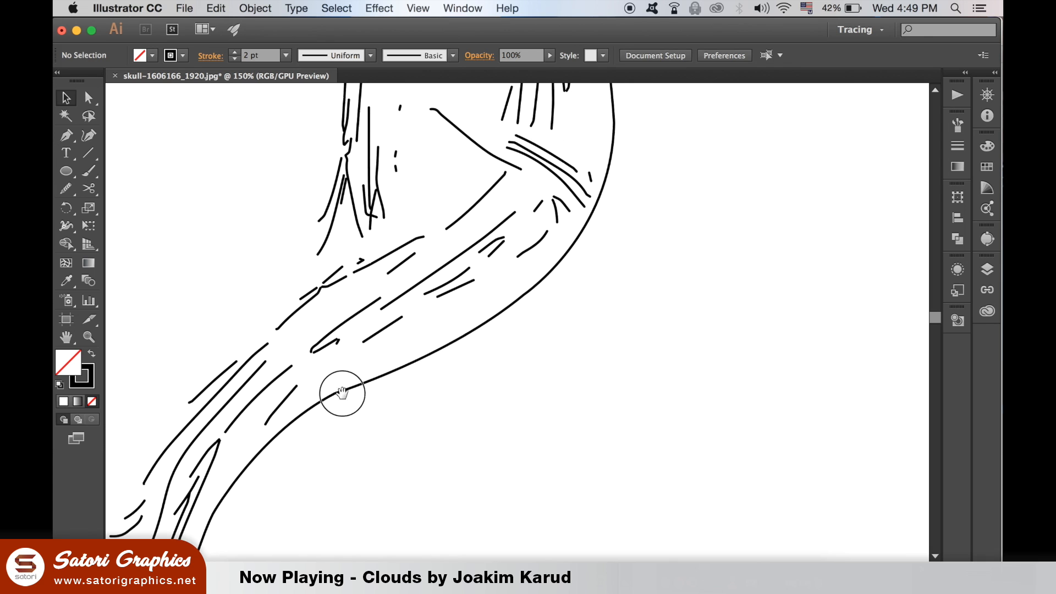
pyautogui.moveTo(343, 393); pyautogui.dragTo(613, 276)
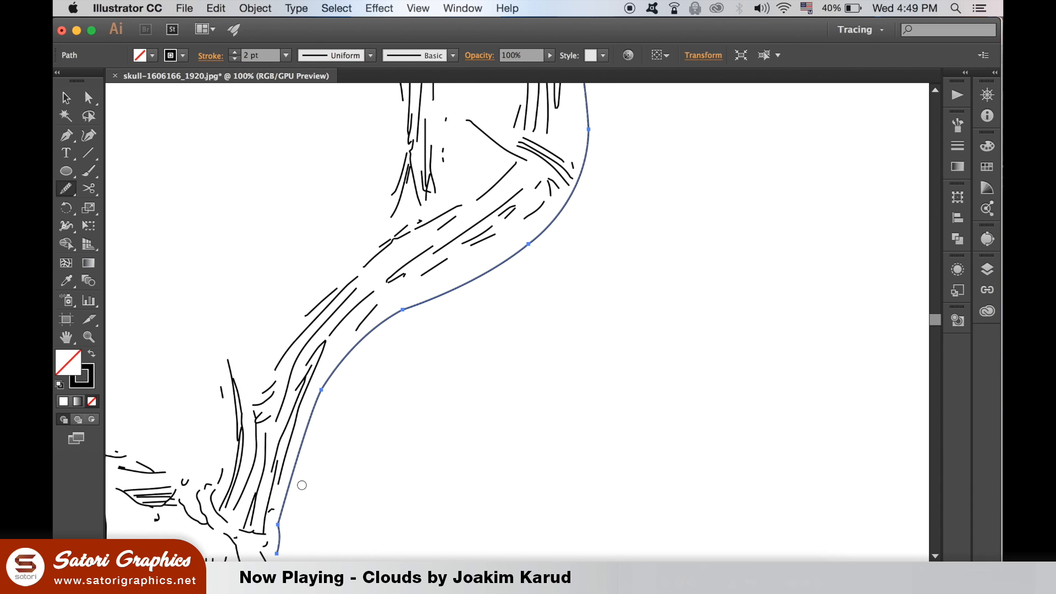
pyautogui.moveTo(367, 338)
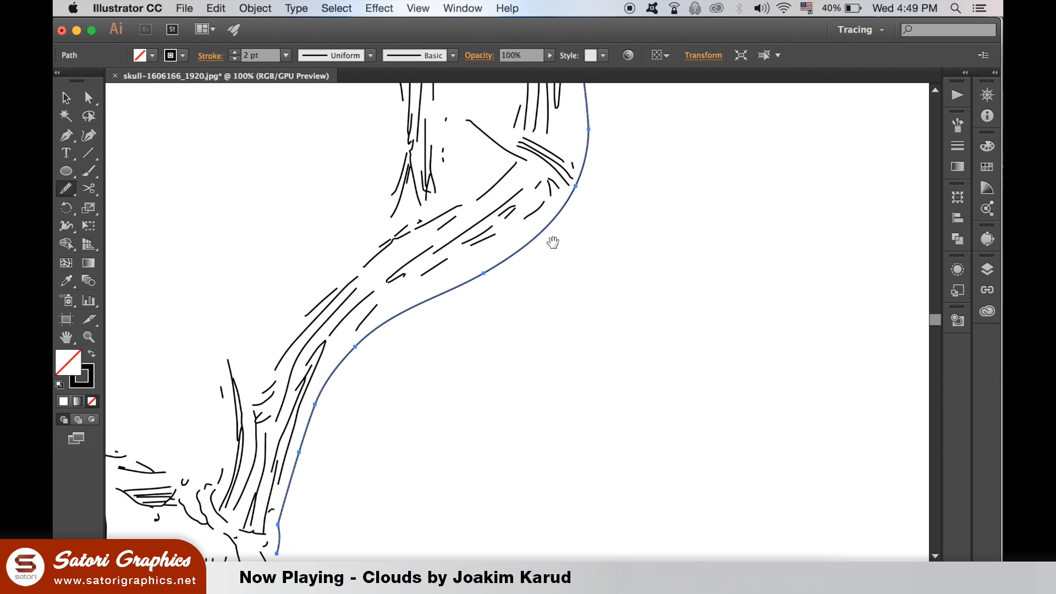
pyautogui.scroll(-3)
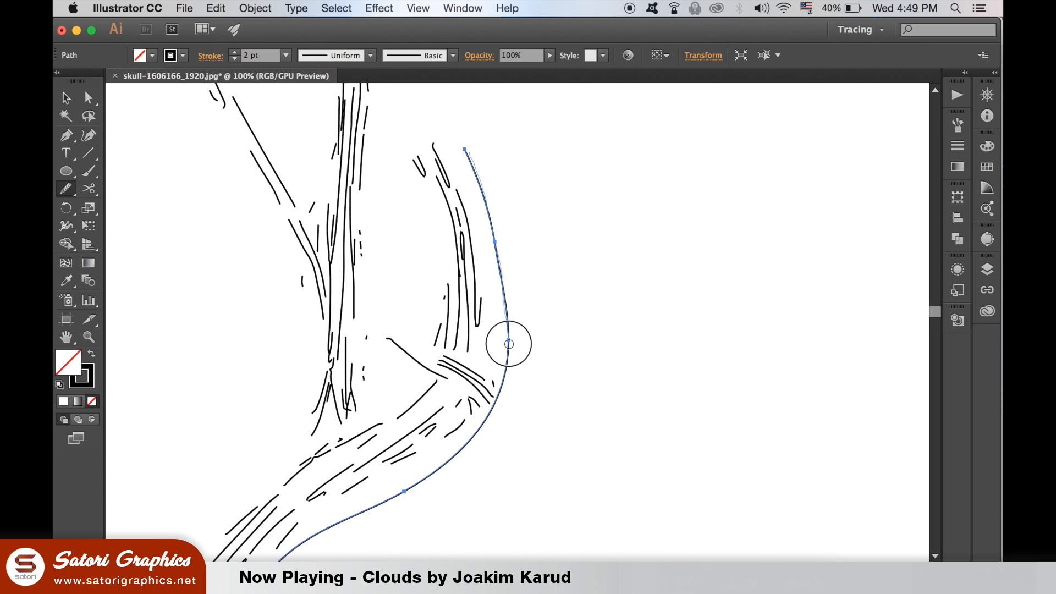
pyautogui.scroll(-3)
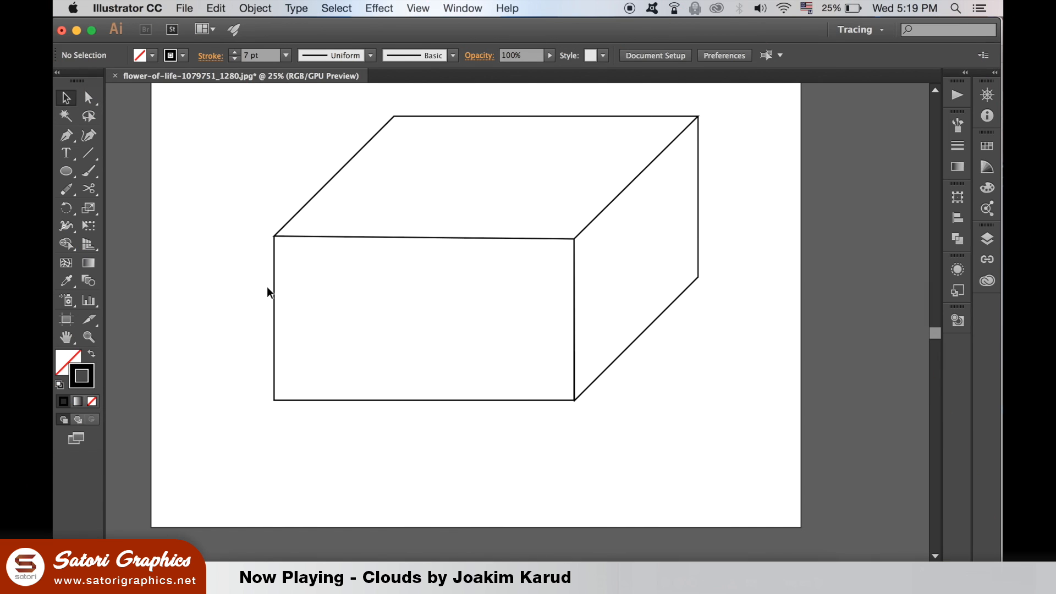
pyautogui.moveTo(330, 401)
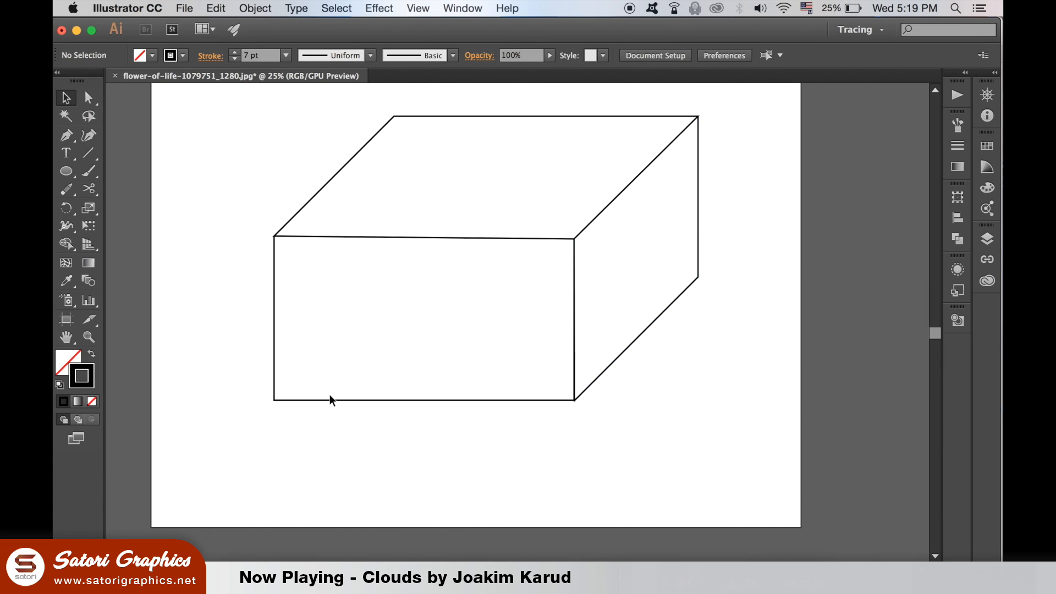
# Erase a section of the cube's left front edge with the Path Eraser, leaving a gap.
pyautogui.click(330, 401)
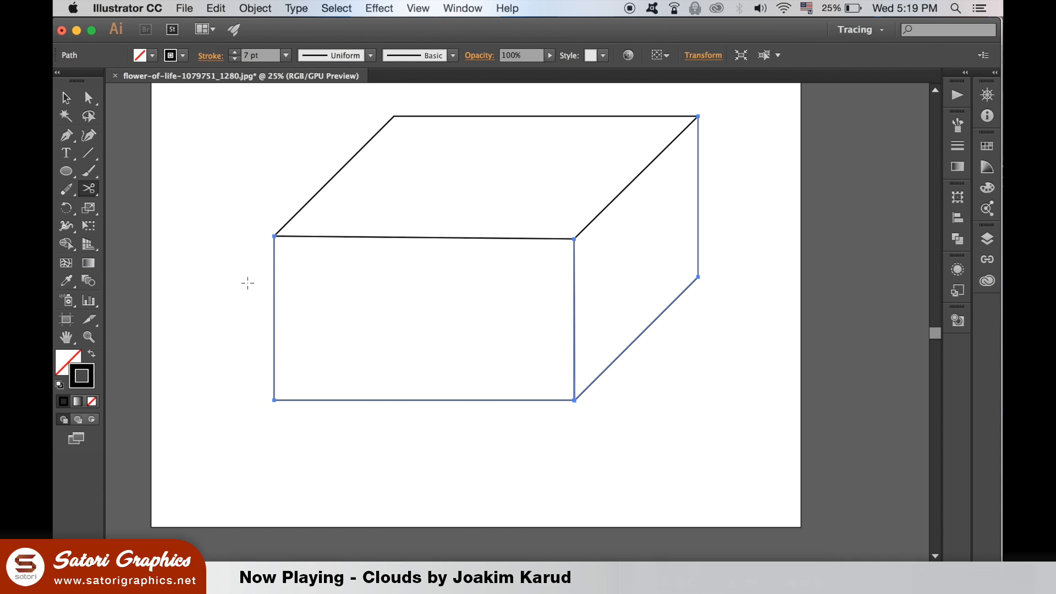
pyautogui.click(275, 236)
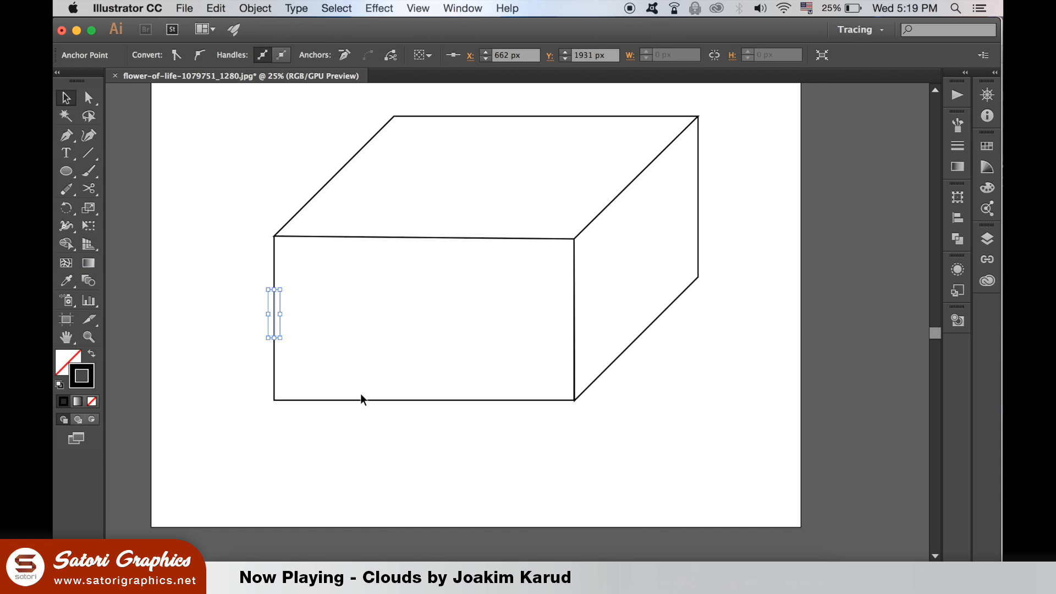
pyautogui.click(245, 281)
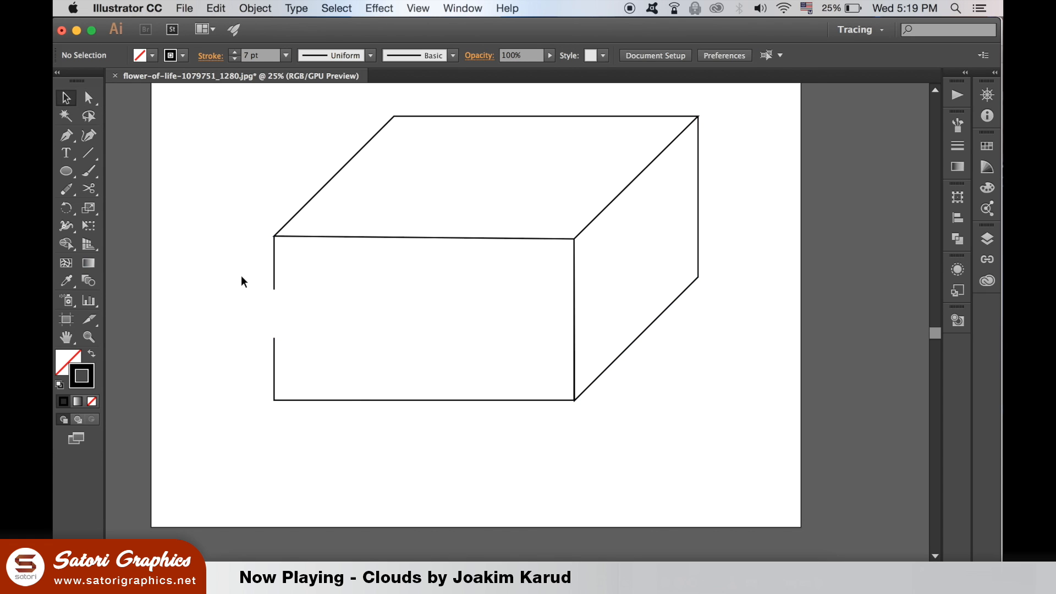
pyautogui.click(421, 327)
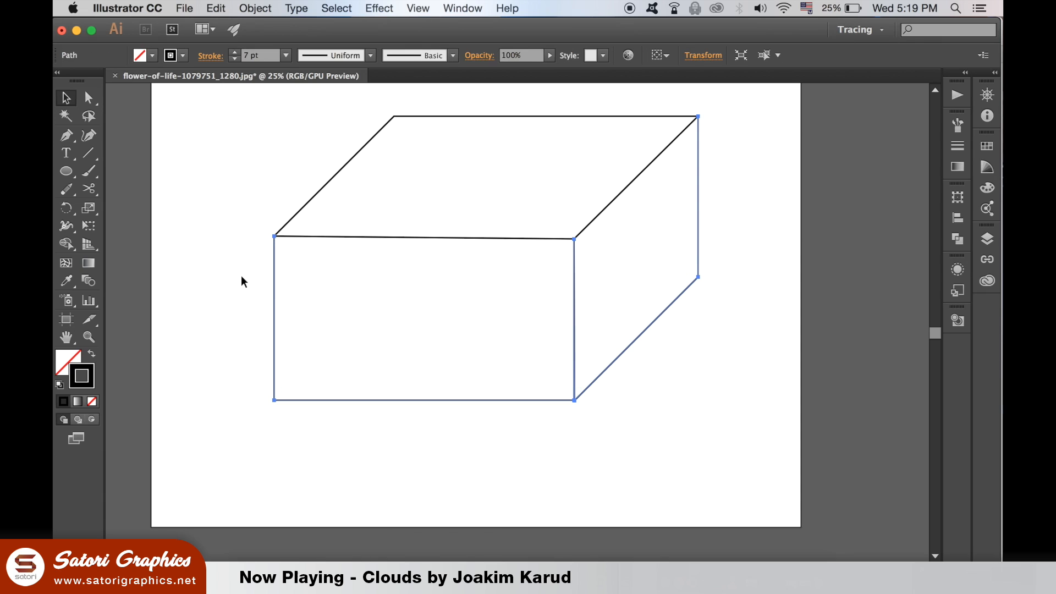
pyautogui.click(279, 297)
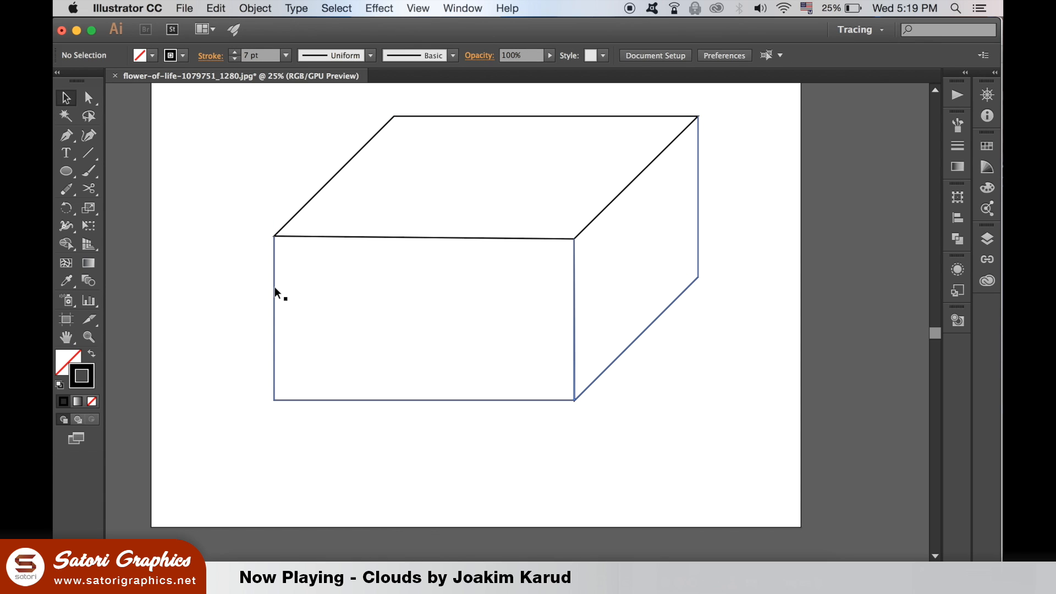
# Zoom in on the cube to inspect the erased gap.
pyautogui.click(66, 184)
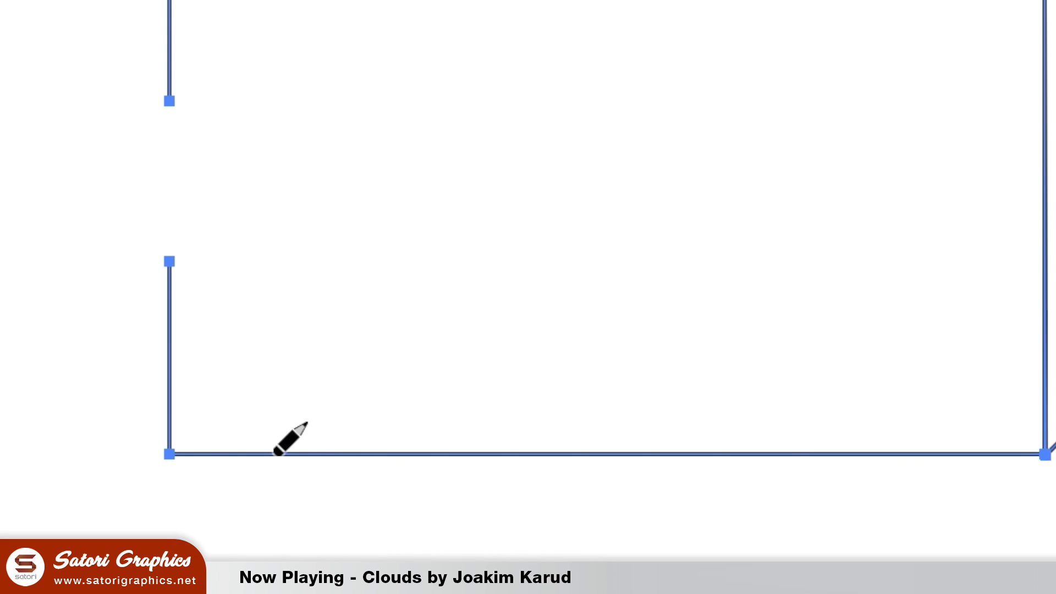
pyautogui.moveTo(283, 448); pyautogui.dragTo(876, 461)
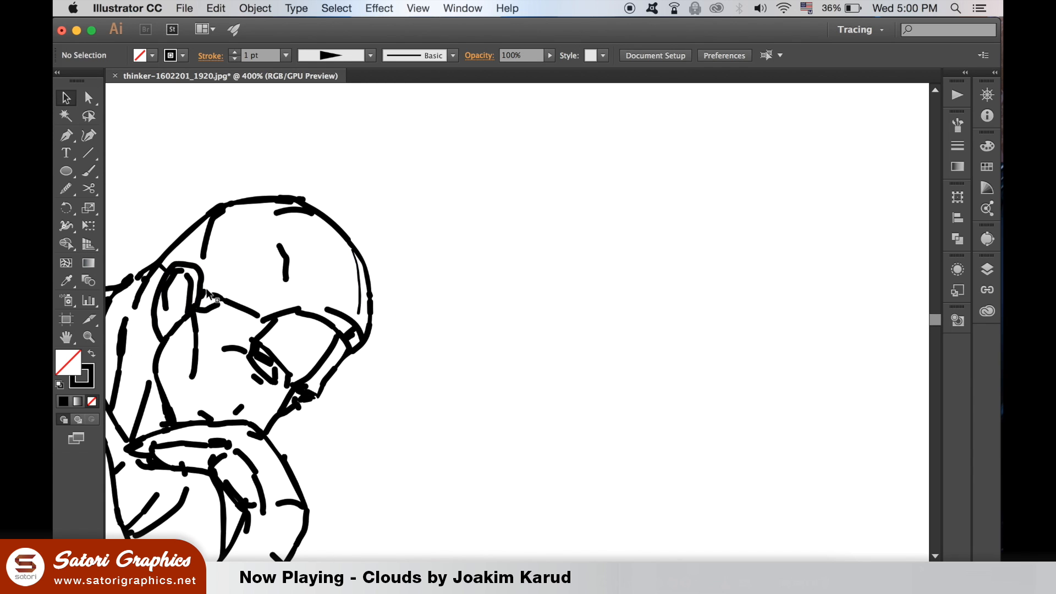
pyautogui.moveTo(185, 252)
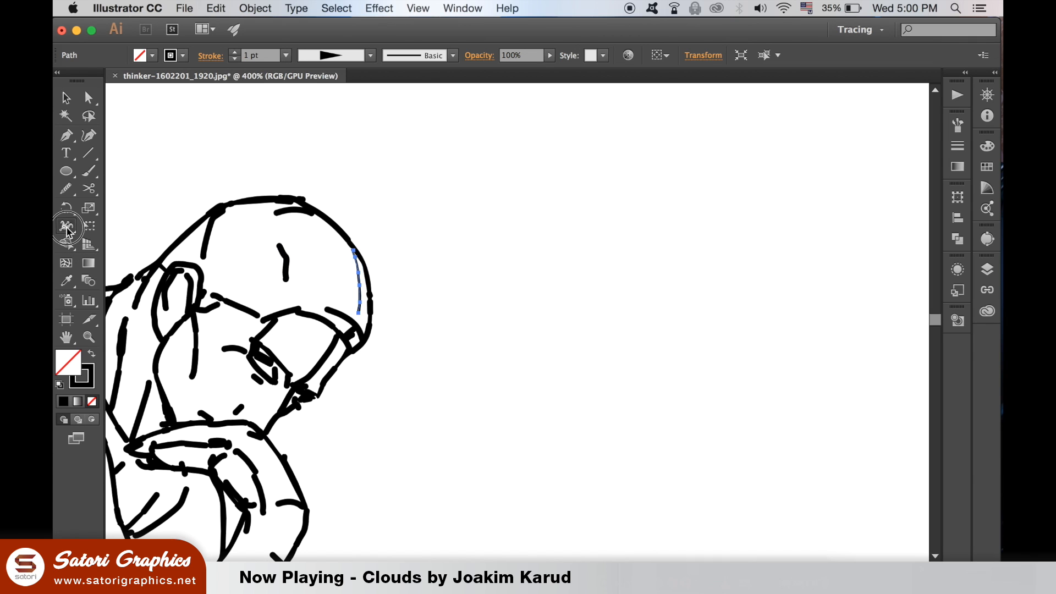
# Taper the short head stroke's lower end to a thin point with the Width tool.
pyautogui.click(66, 226)
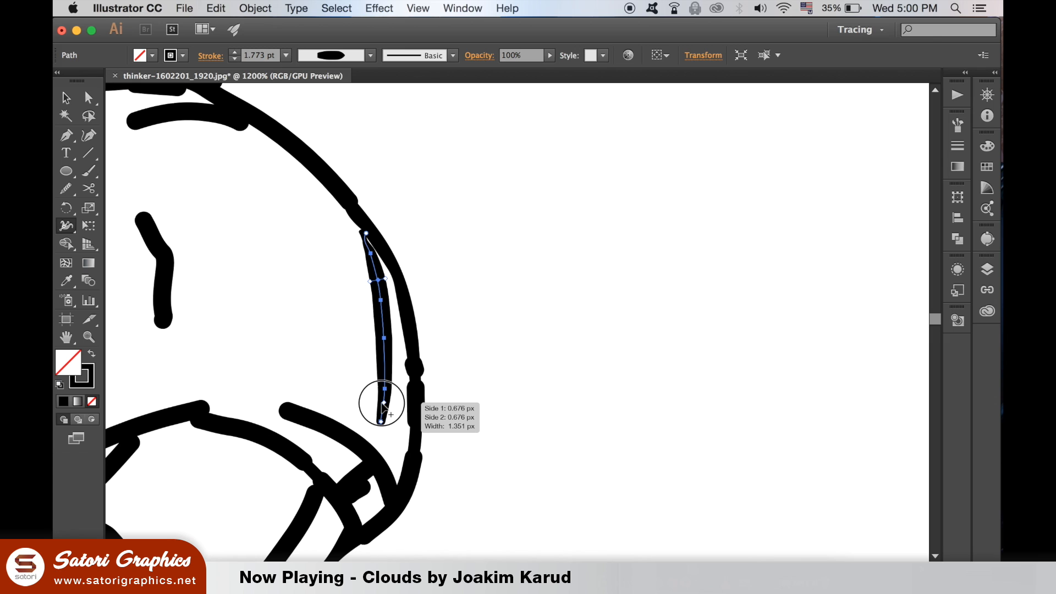
pyautogui.moveTo(383, 402); pyautogui.dragTo(387, 404)
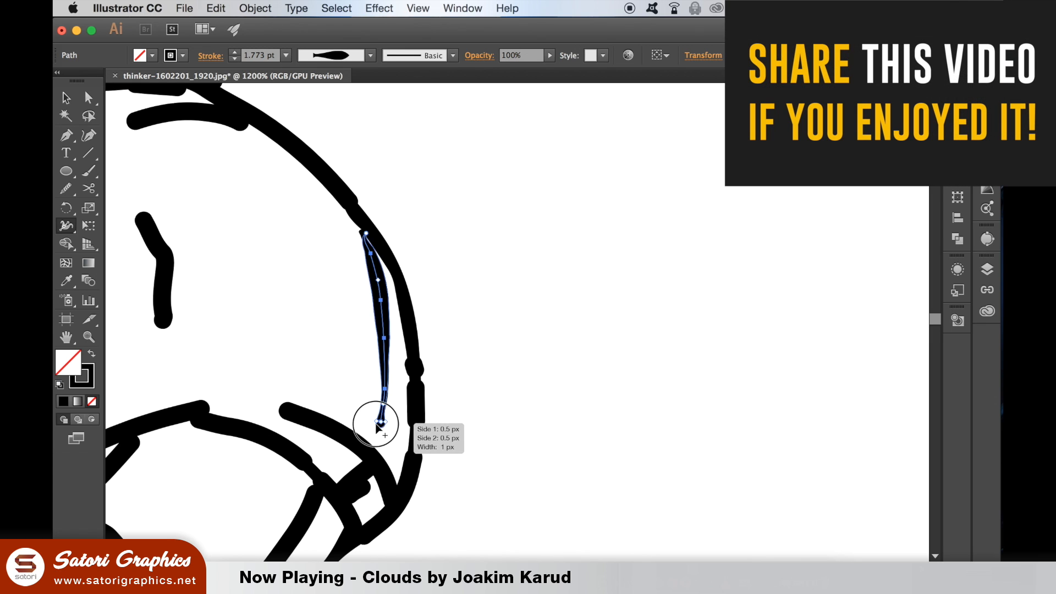
pyautogui.moveTo(376, 425); pyautogui.dragTo(381, 437)
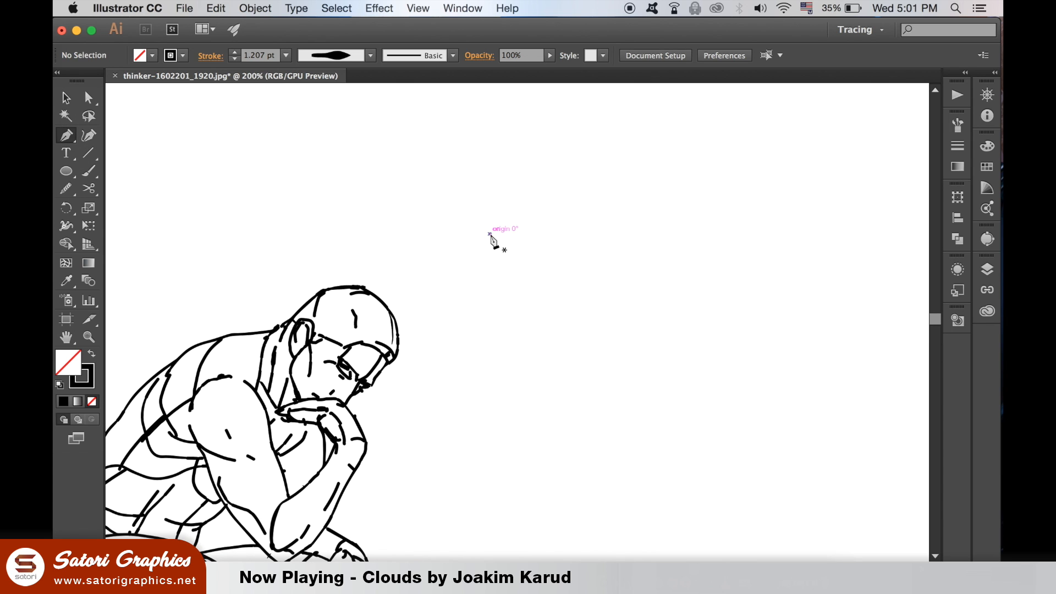
# Draw an arc above the figure and thicken its middle with the Width tool.
pyautogui.moveTo(490, 233); pyautogui.dragTo(843, 435)
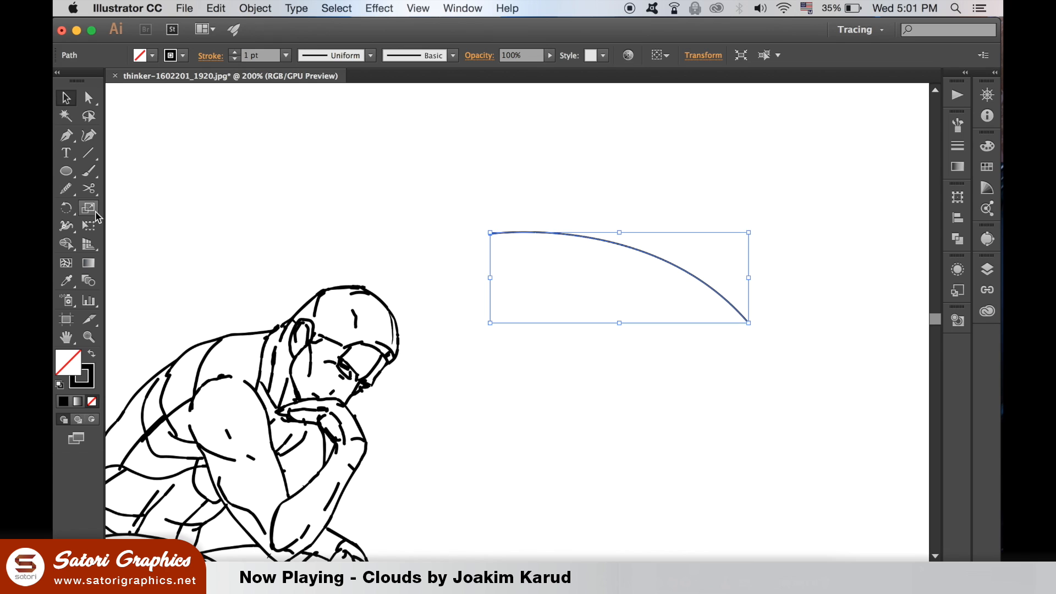
pyautogui.click(66, 225)
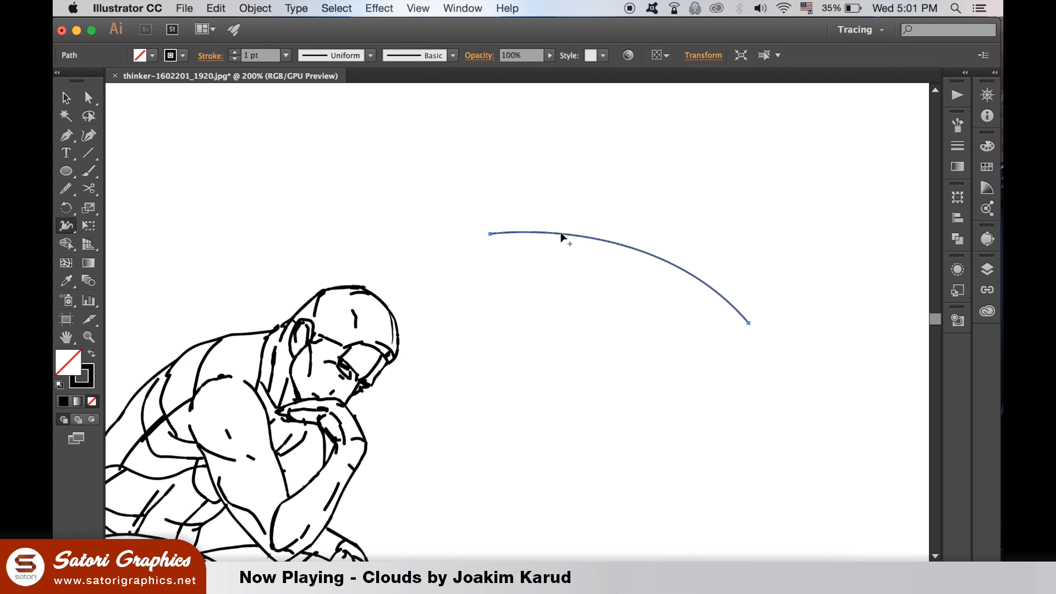
pyautogui.moveTo(565, 237); pyautogui.dragTo(606, 222)
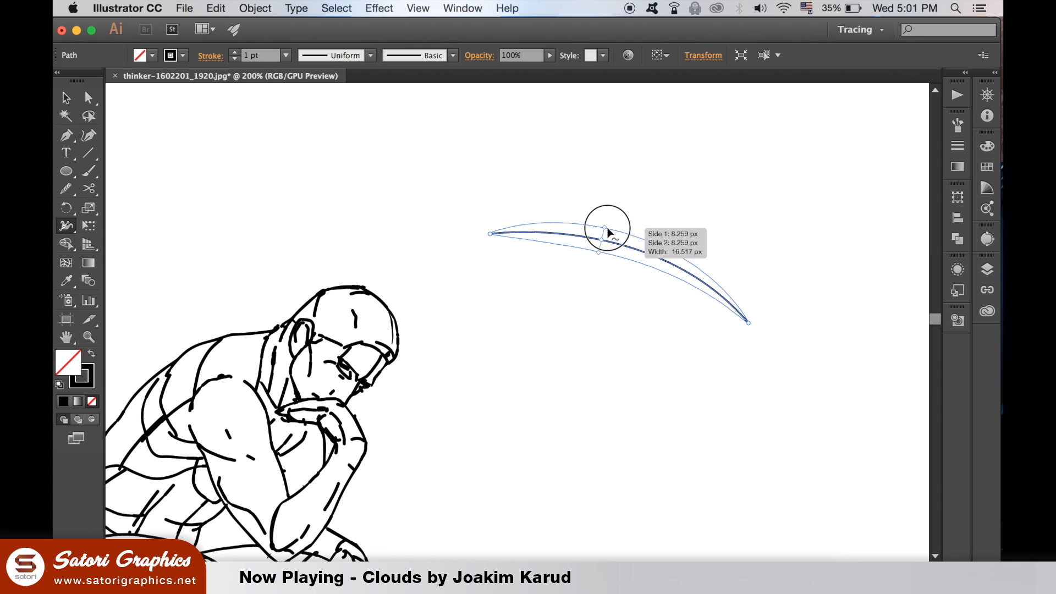
pyautogui.moveTo(606, 228); pyautogui.dragTo(698, 303)
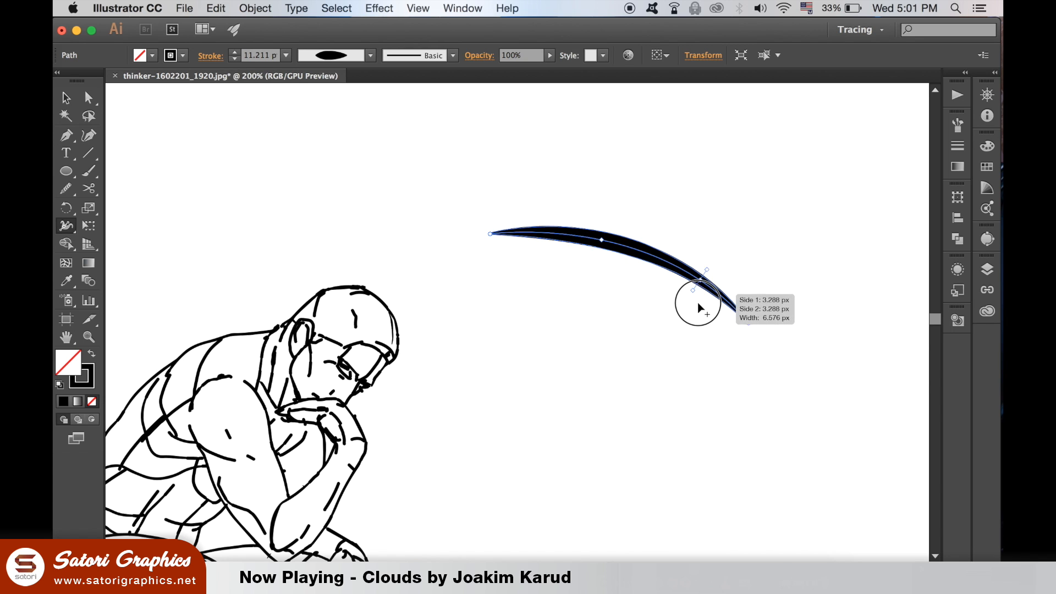
# Shape the arc's right end into a tapered bulge, finishing the eyebrow swoosh.
pyautogui.moveTo(698, 305); pyautogui.dragTo(748, 323)
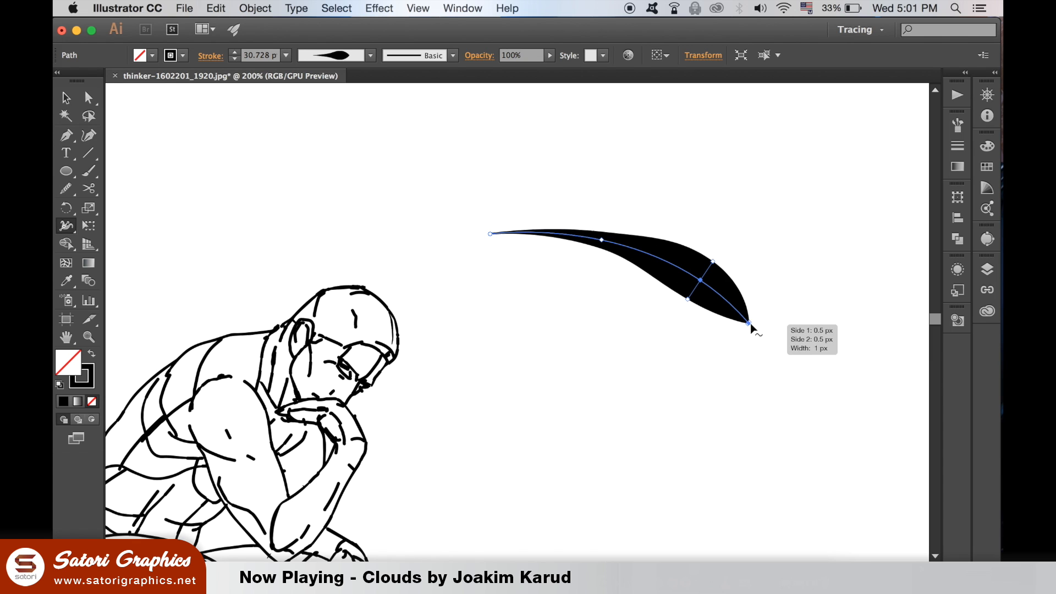
pyautogui.moveTo(751, 323); pyautogui.dragTo(745, 326)
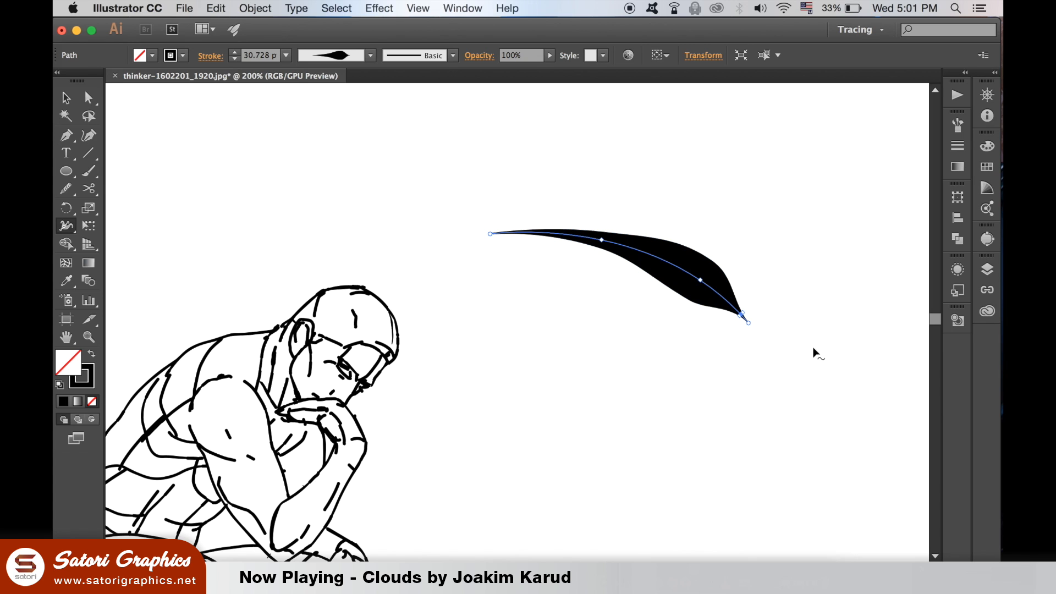
pyautogui.click(343, 154)
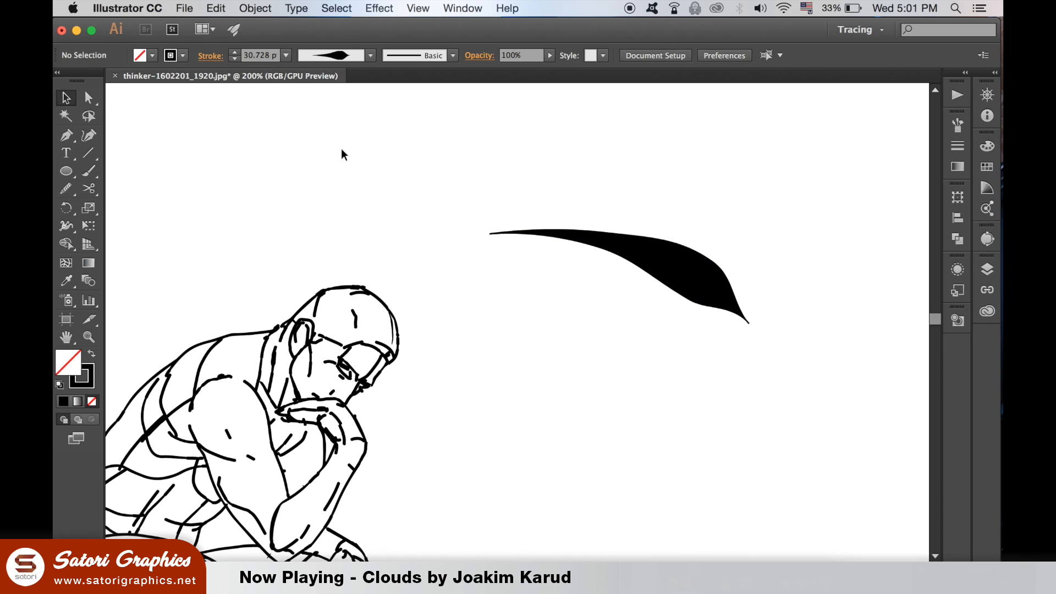
pyautogui.moveTo(463, 384)
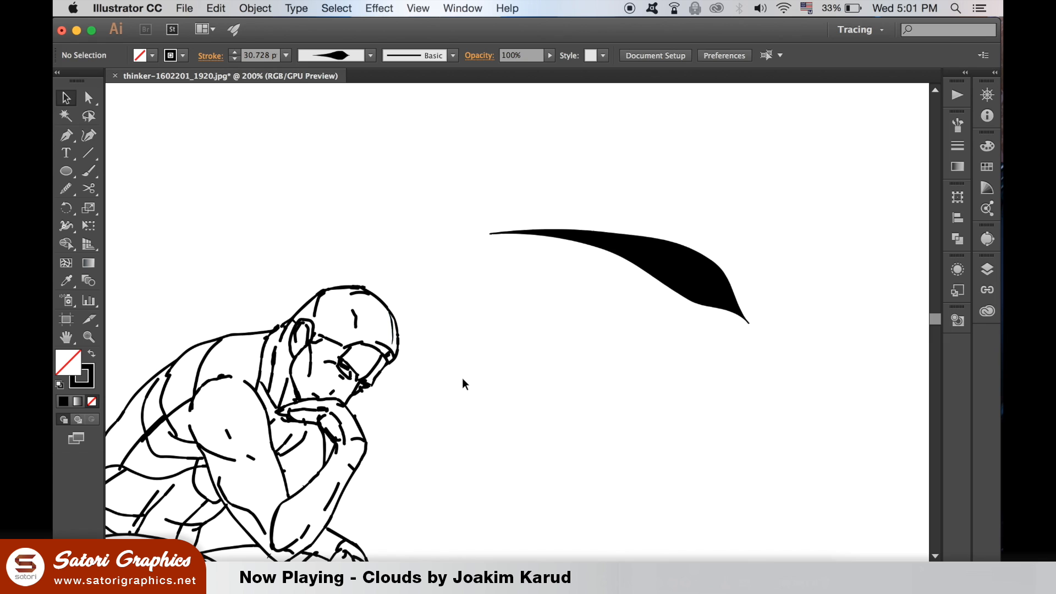
pyautogui.click(601, 246)
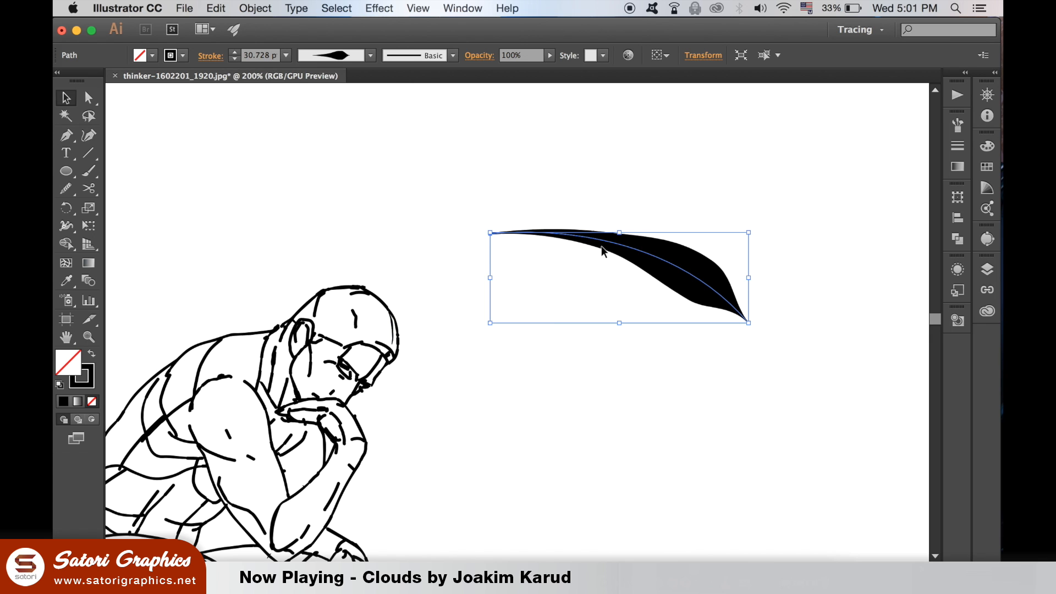